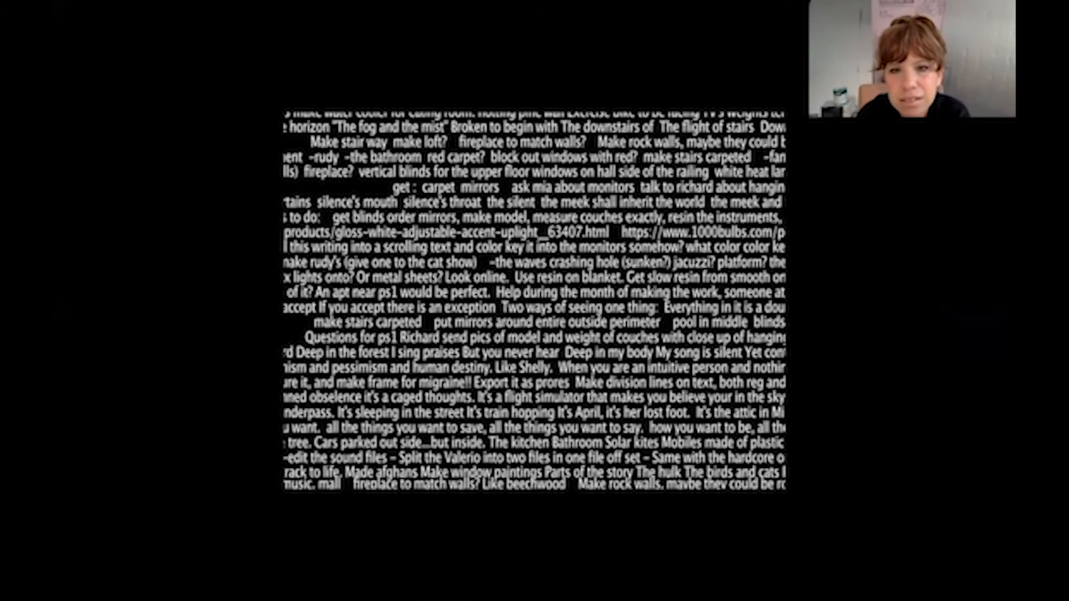
{"action": "scroll", "scroll_direction": "down", "scroll_amount": 3}
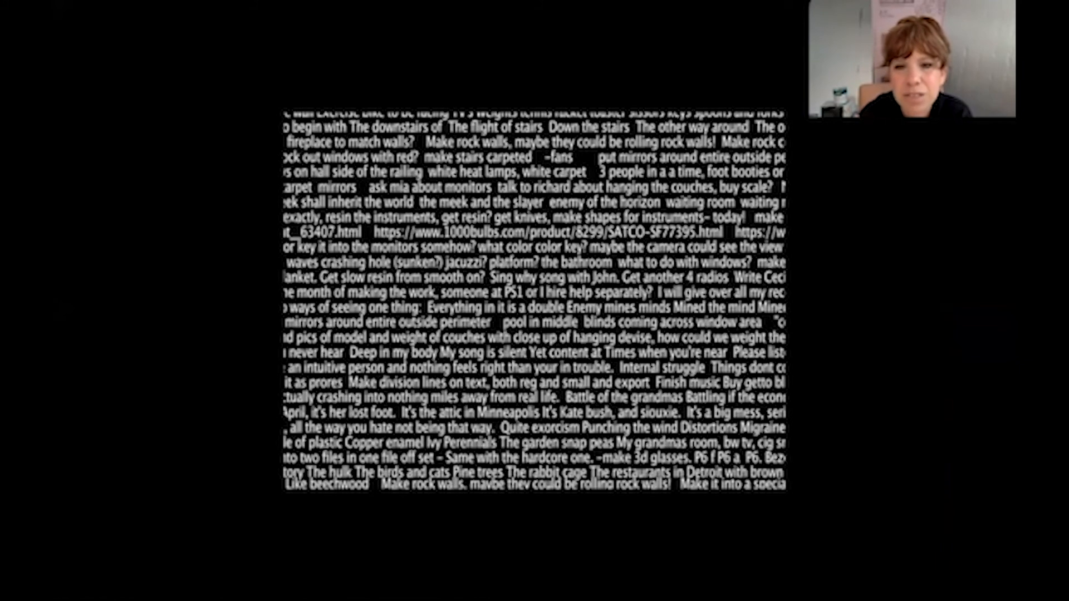